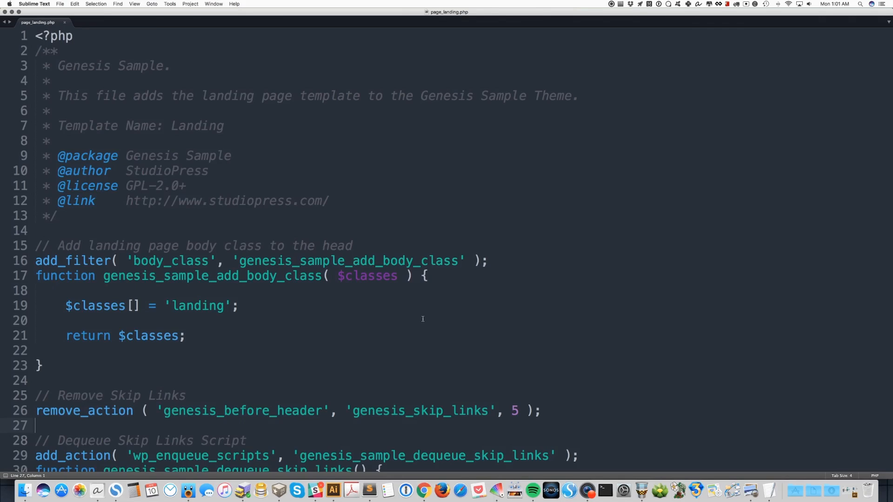
# - Review the body class filter that adds the 'landing' class to the page
pyautogui.scroll(-3)
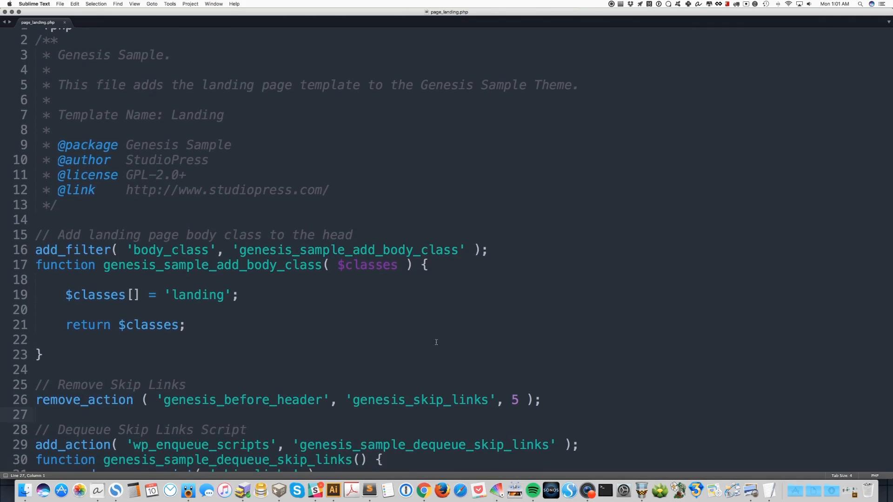
pyautogui.scroll(-3)
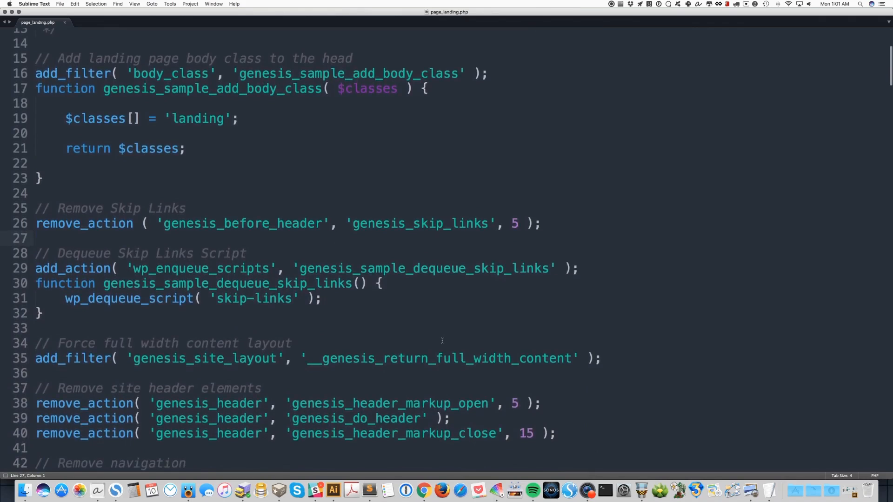
pyautogui.scroll(-3)
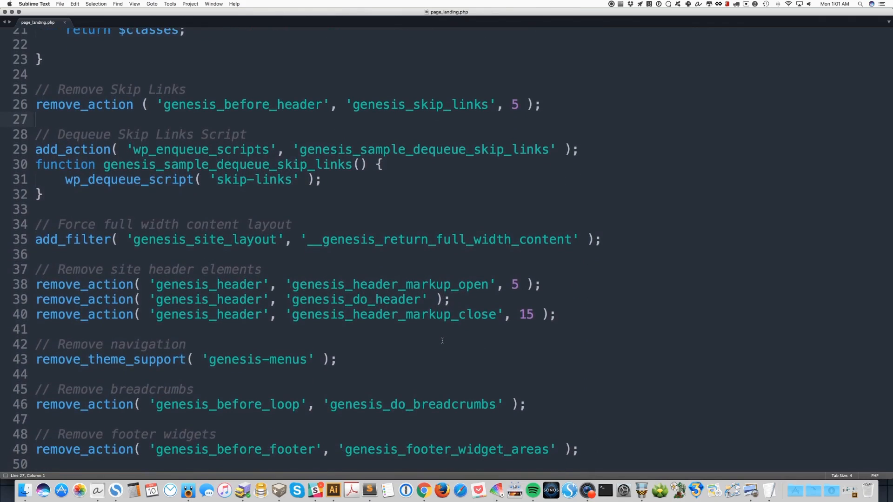
pyautogui.scroll(3)
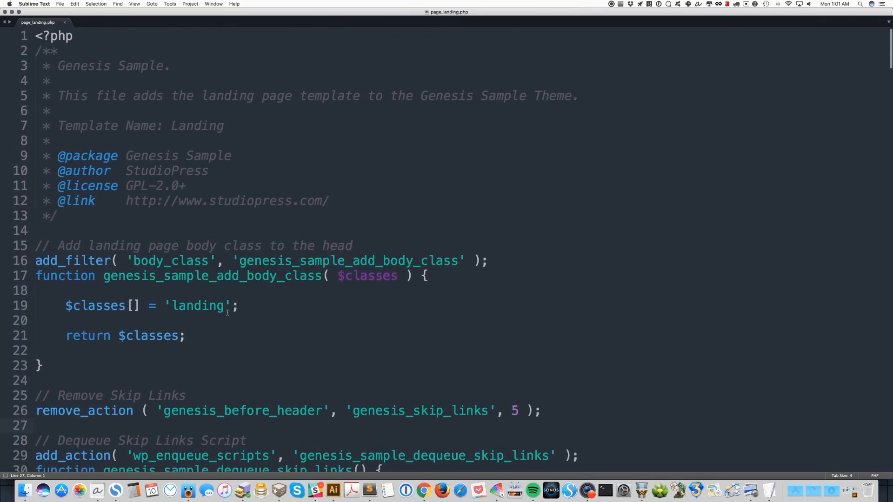
pyautogui.doubleClick(199, 306)
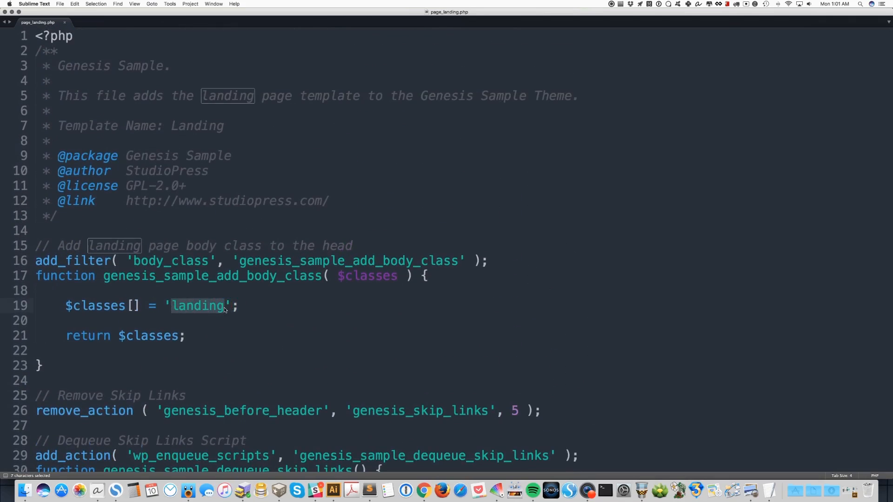
pyautogui.click(223, 306)
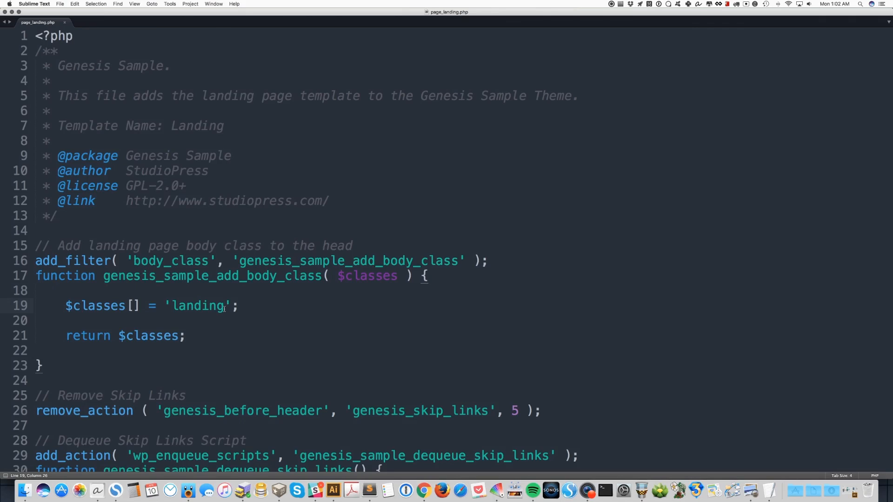
pyautogui.moveTo(357, 327)
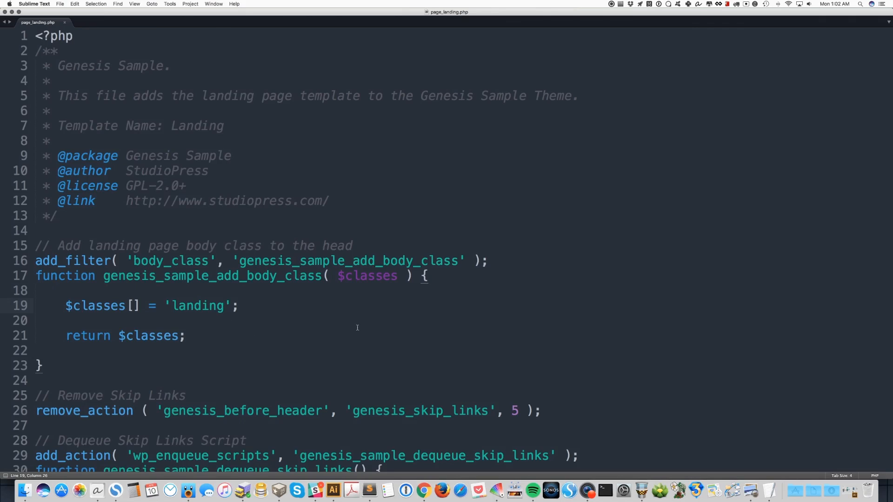
# - Review the page title, edit link and footer widgets removal lines
pyautogui.scroll(-3)
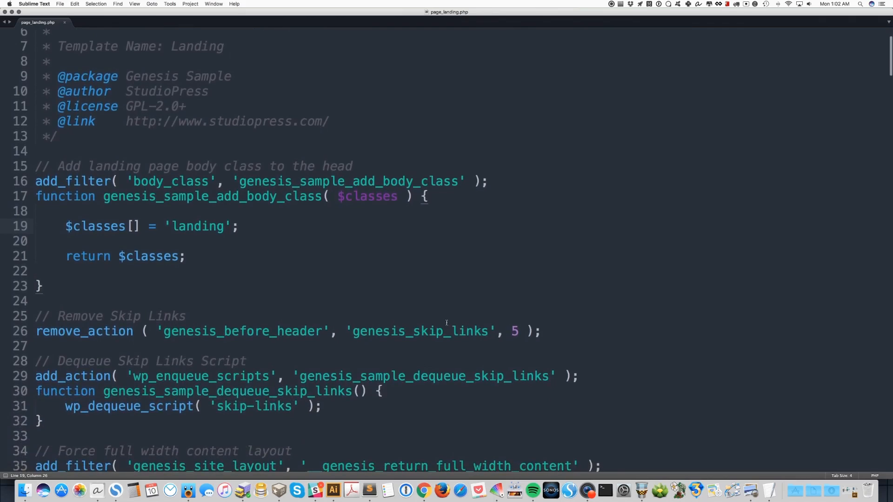
pyautogui.moveTo(506, 304)
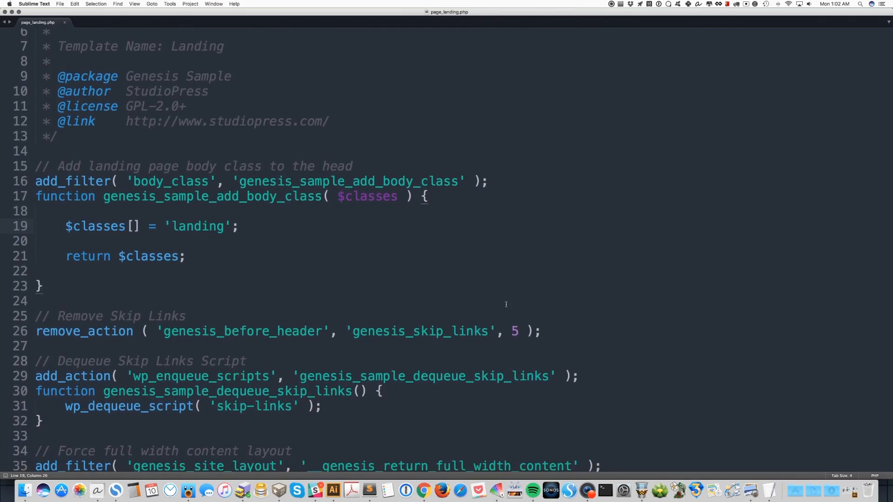
pyautogui.scroll(-3)
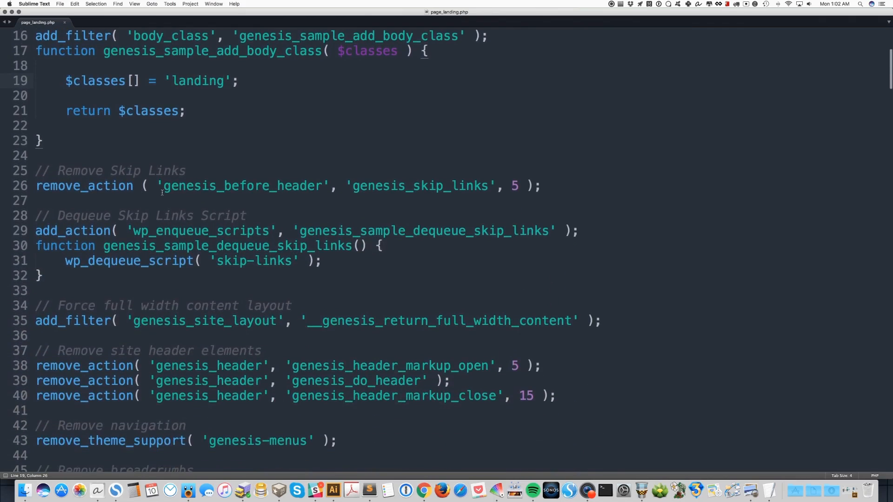
pyautogui.scroll(-3)
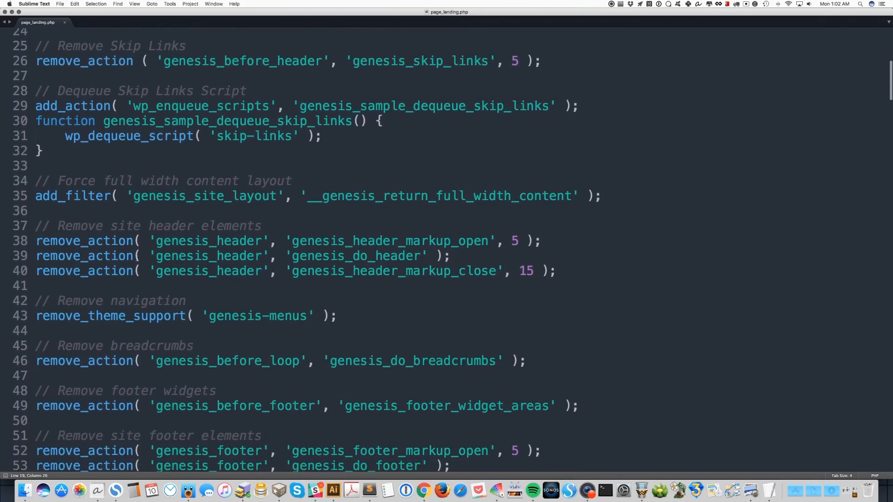
pyautogui.moveTo(186, 330)
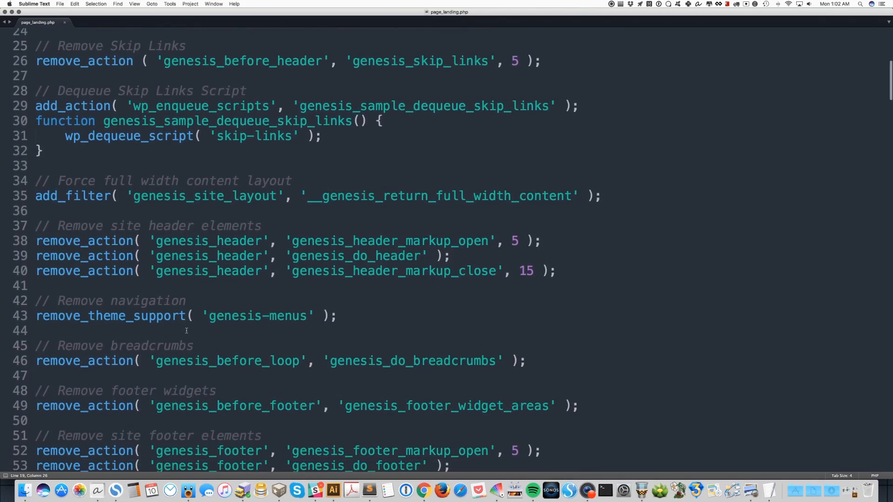
pyautogui.moveTo(354, 319)
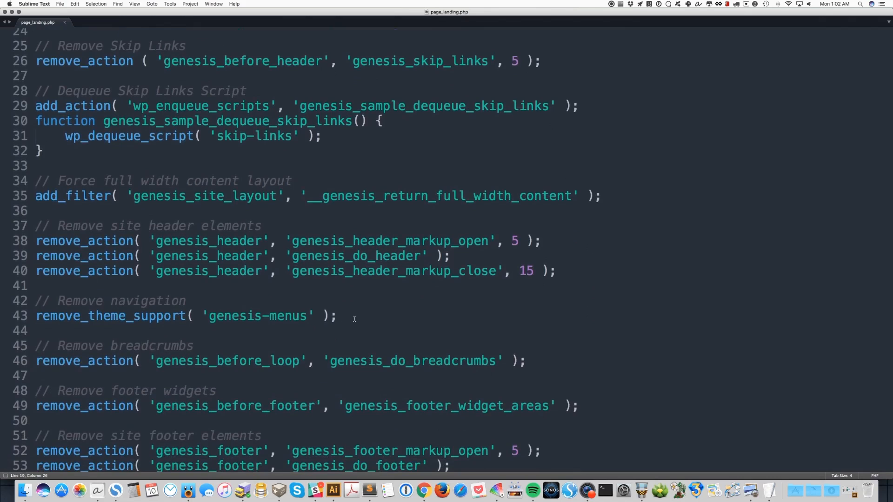
pyautogui.scroll(-3)
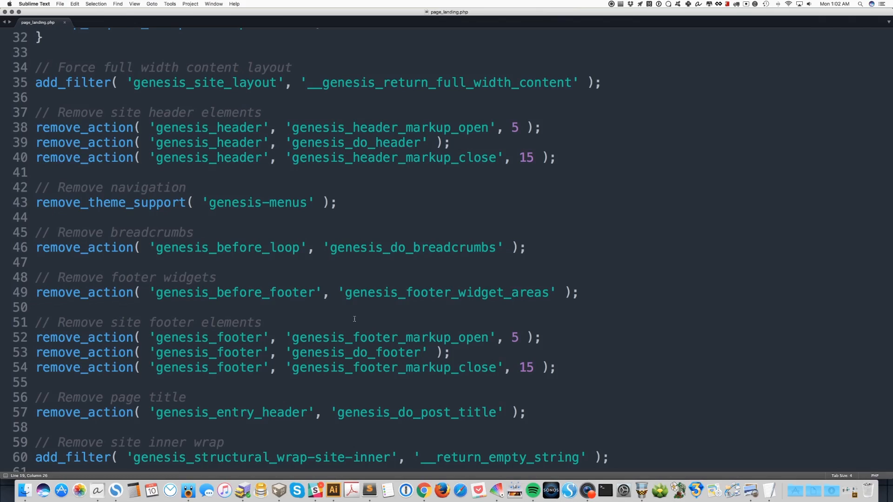
pyautogui.moveTo(436, 319)
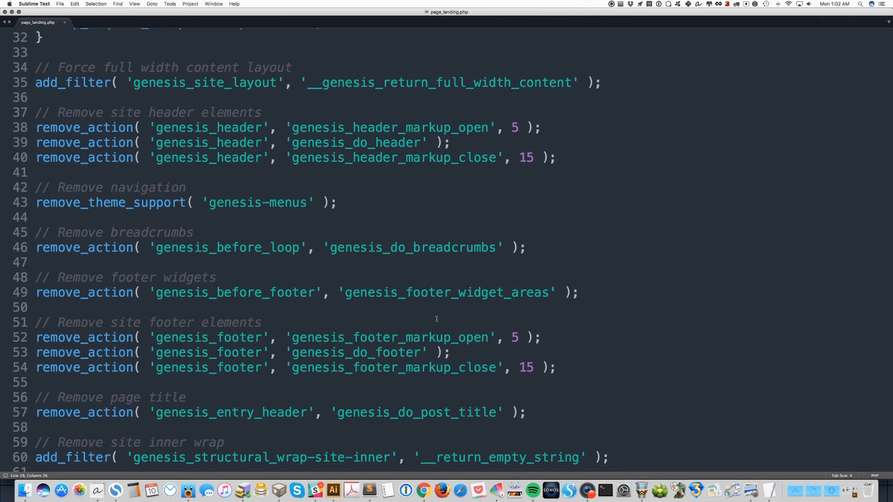
pyautogui.moveTo(550, 318)
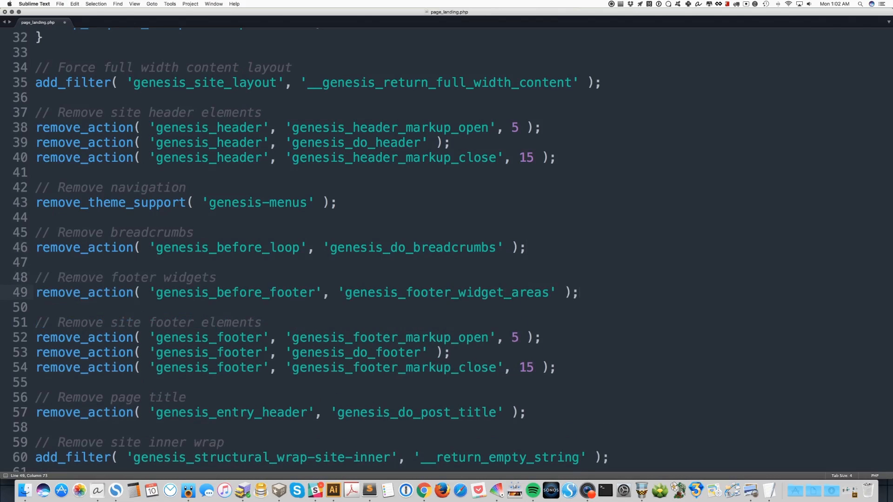
pyautogui.click(580, 292)
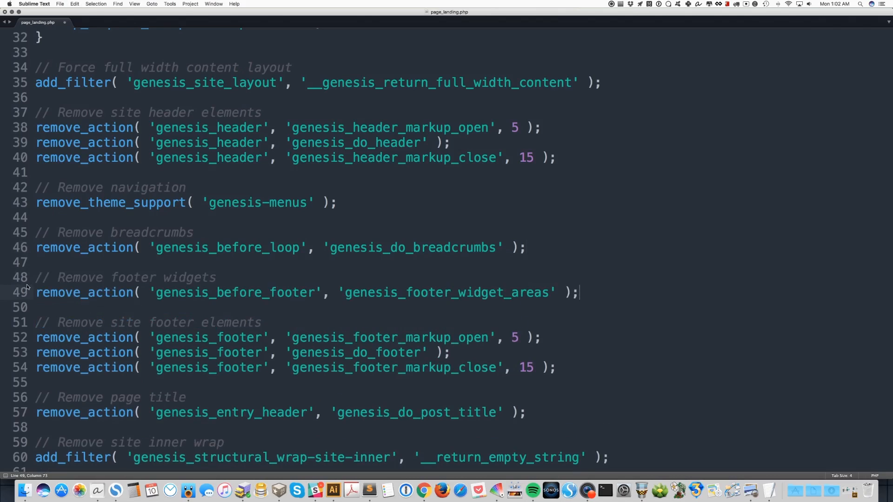
pyautogui.moveTo(162, 306)
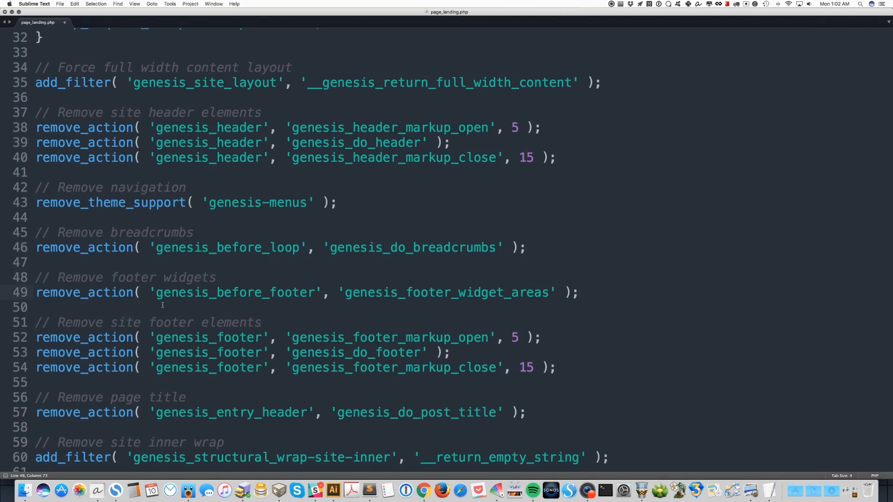
# - Review the site inner wrap filter on lines 59–60 and clear the selection
pyautogui.scroll(-3)
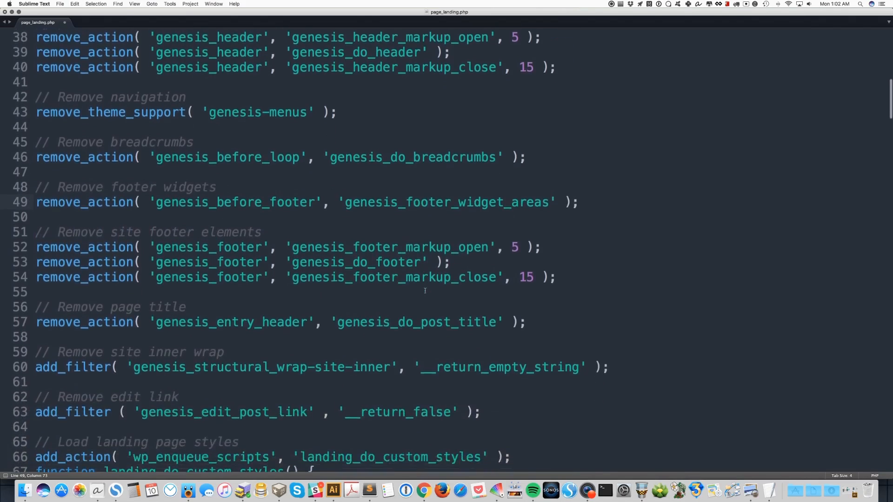
pyautogui.scroll(-3)
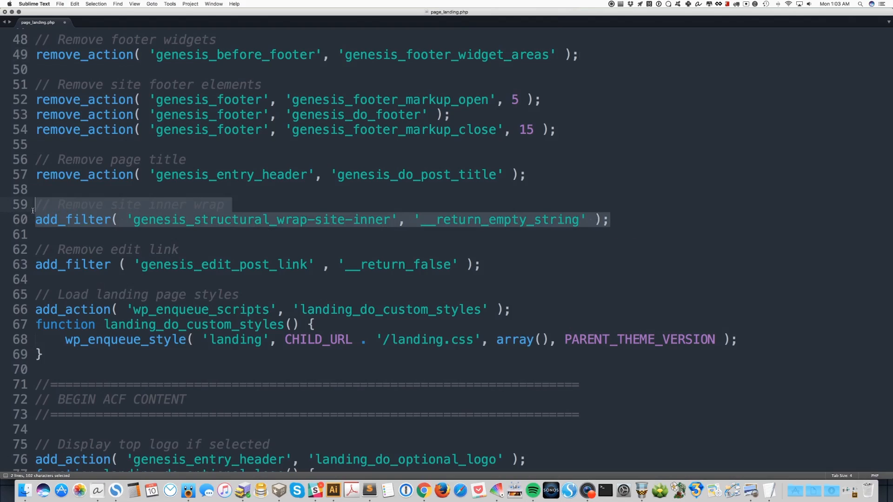
pyautogui.moveTo(72, 214)
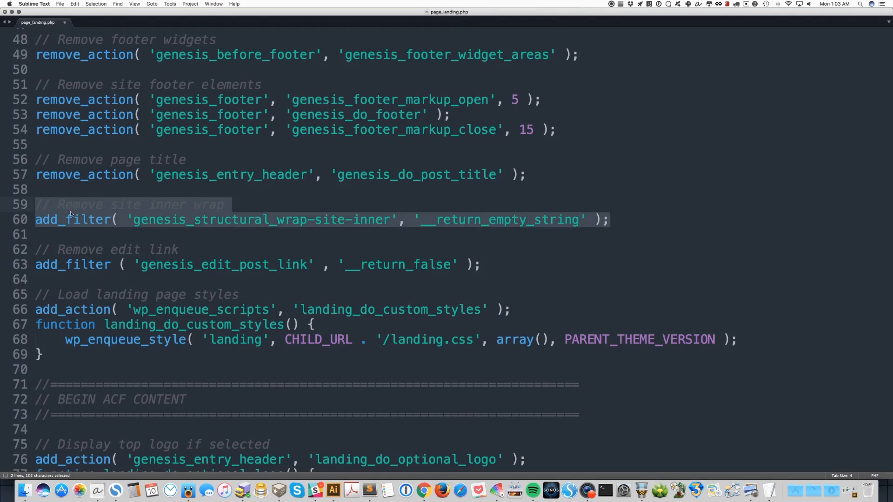
pyautogui.click(224, 205)
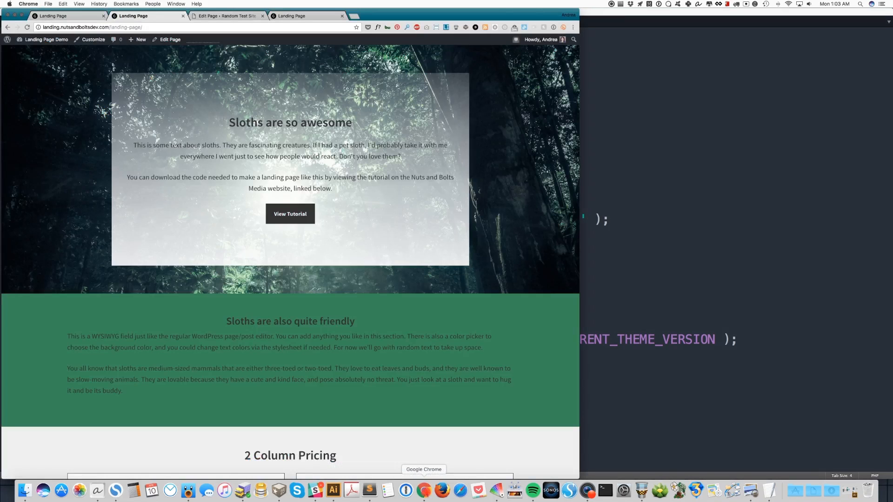
# - Scroll the live landing page in Chrome down past the sloths hero toward the pricing cards
pyautogui.scroll(-3)
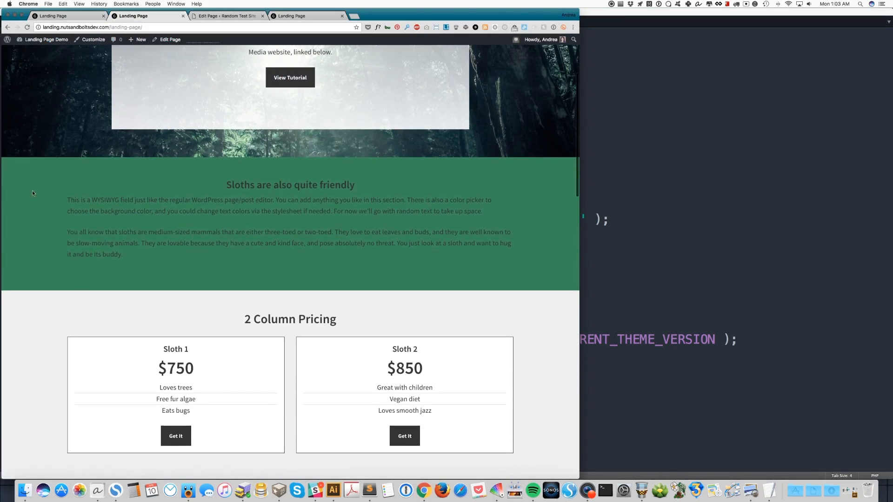
pyautogui.moveTo(585, 227)
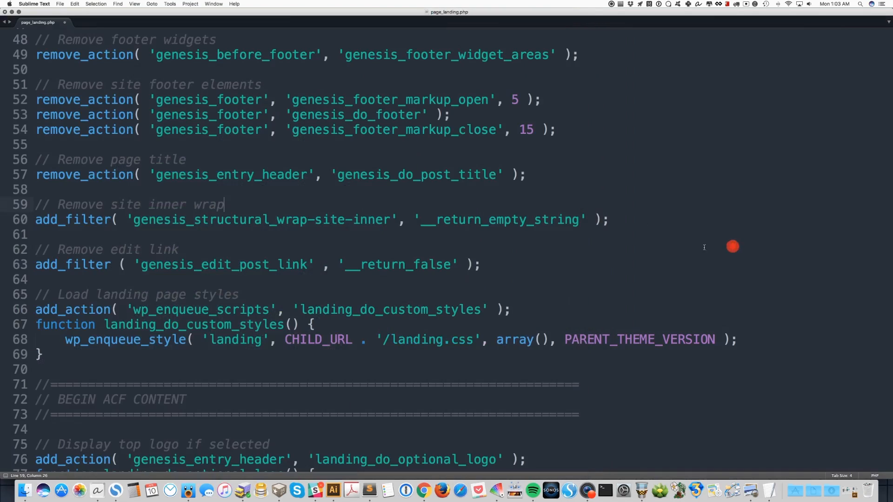
pyautogui.moveTo(166, 268)
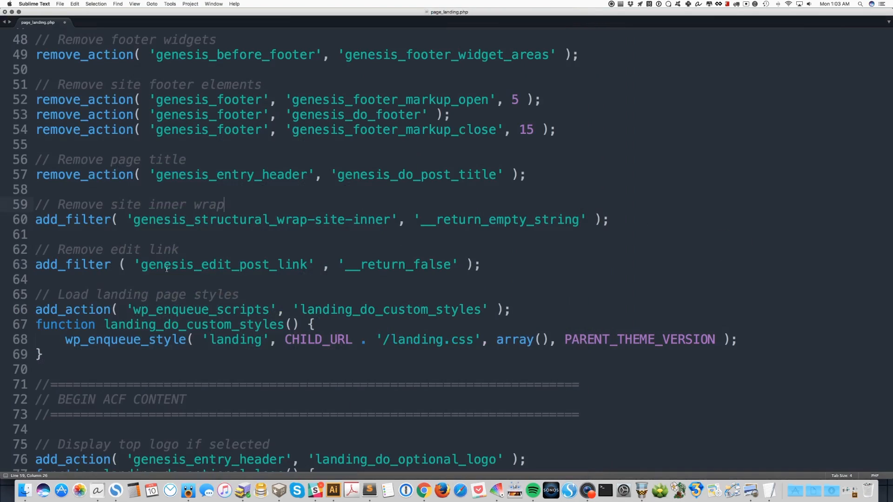
pyautogui.click(483, 265)
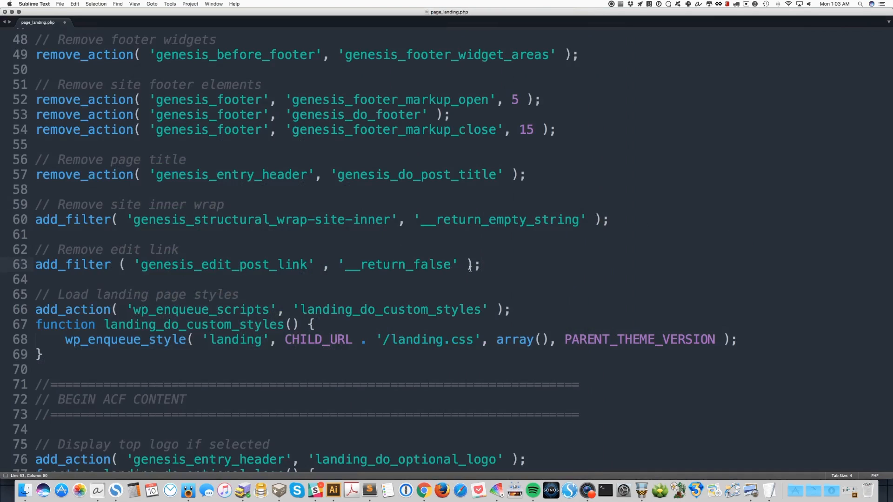
pyautogui.scroll(-3)
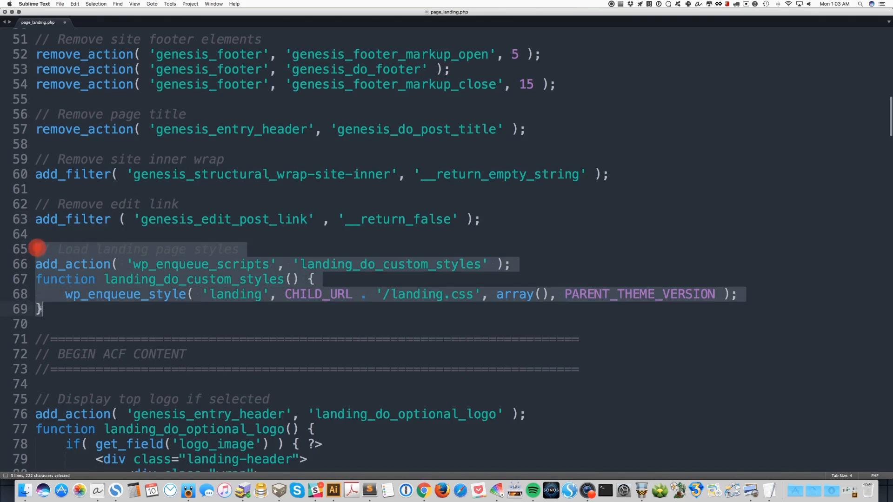
pyautogui.click(40, 309)
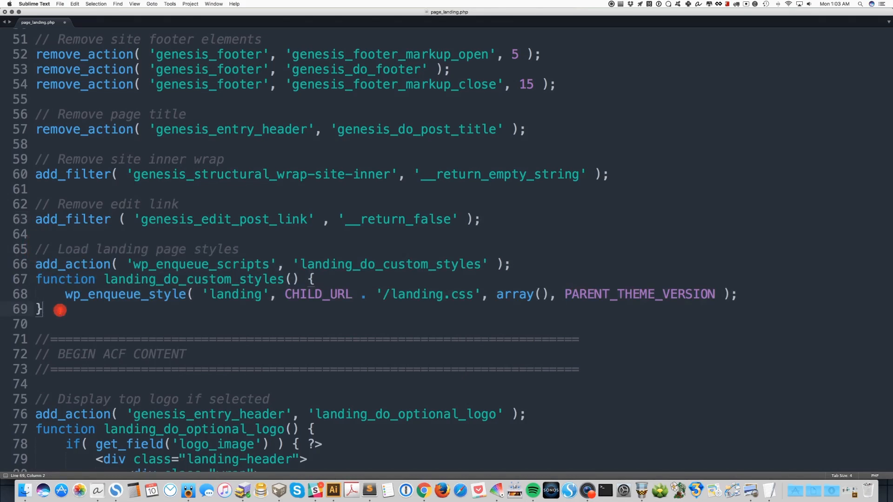
pyautogui.click(57, 311)
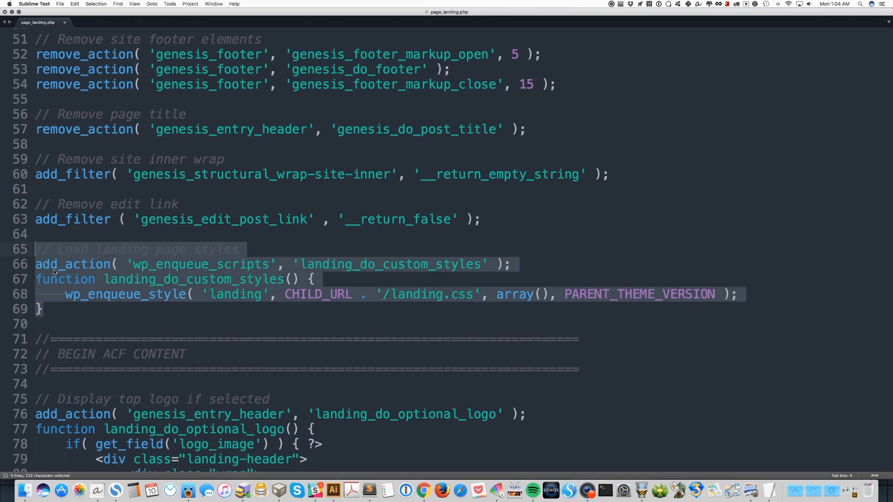
pyautogui.moveTo(49, 319)
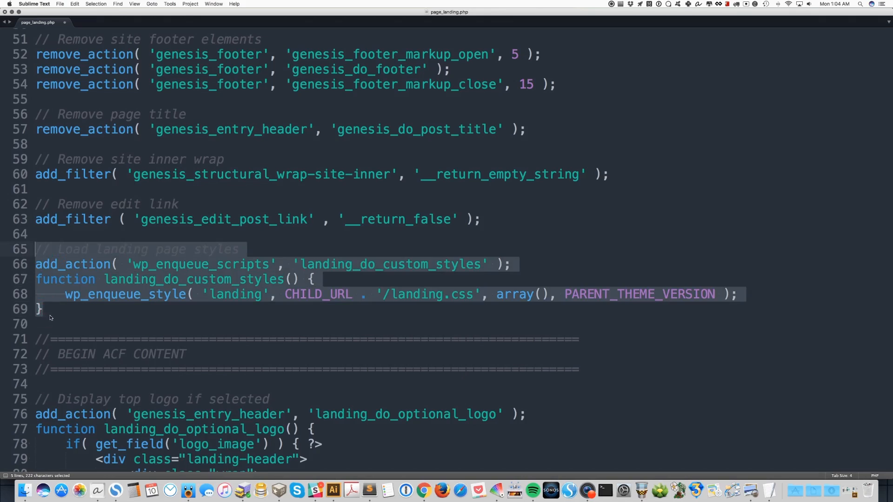
pyautogui.click(43, 309)
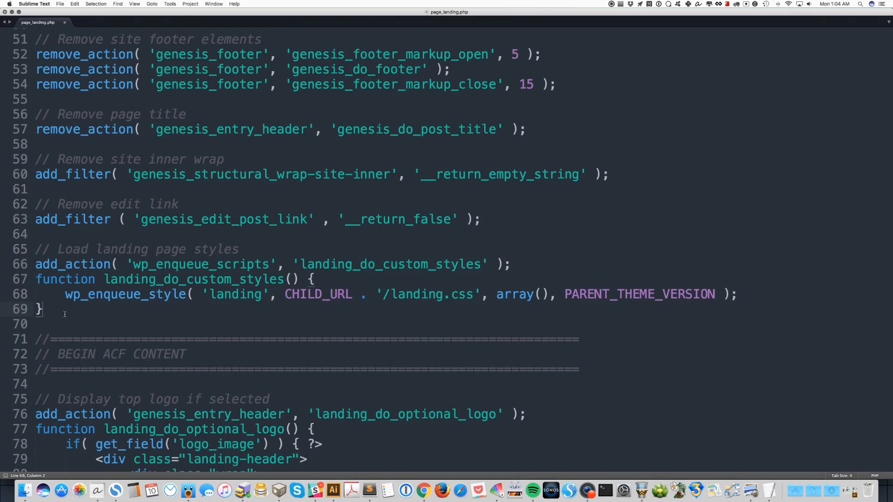
pyautogui.scroll(-3)
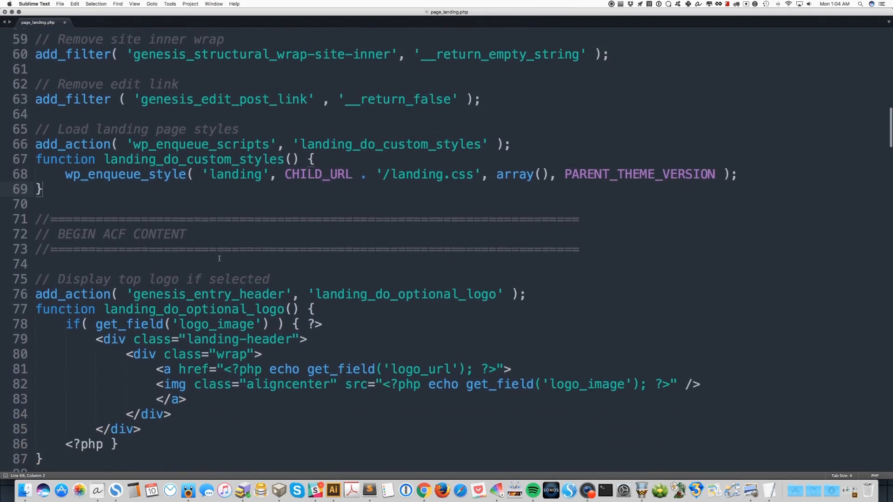
# - Review the landing_do_optional_logo function and its get_field check, then bring Chrome's landing page forward
pyautogui.scroll(-3)
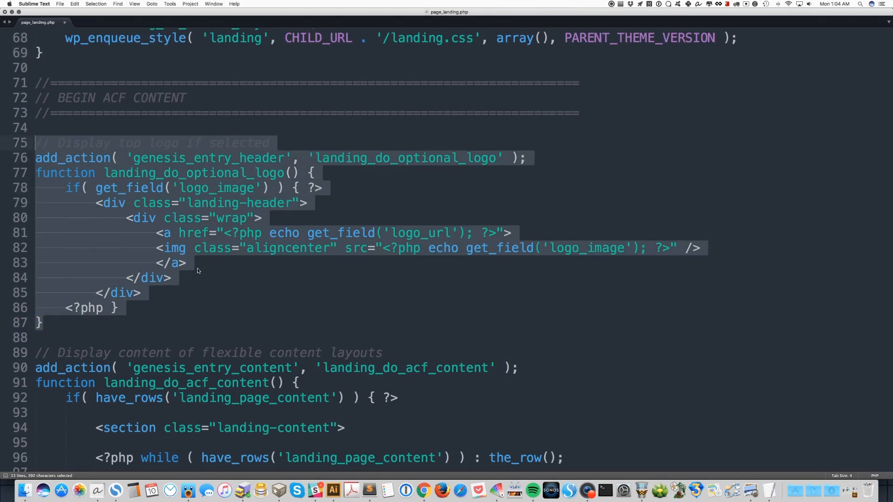
pyautogui.moveTo(146, 293)
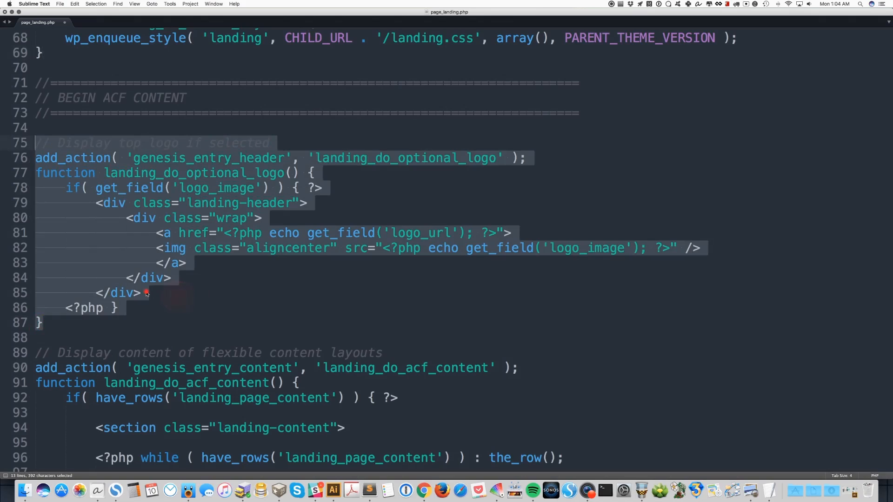
pyautogui.click(130, 308)
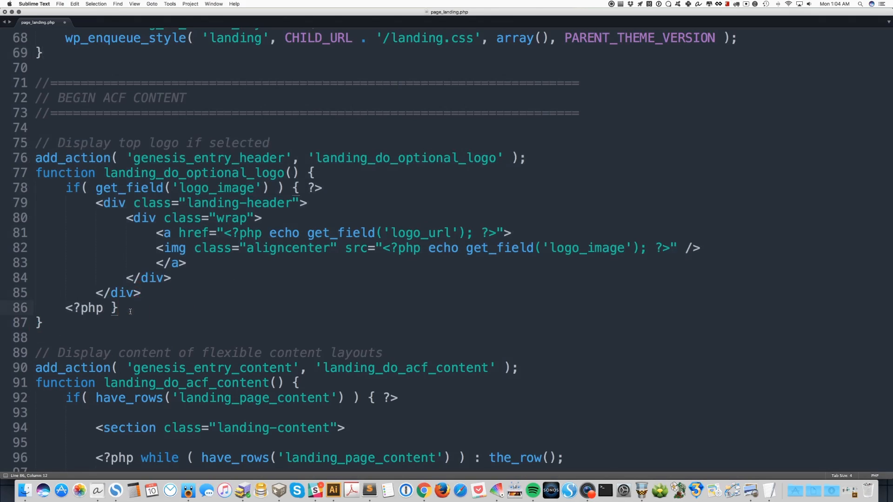
pyautogui.click(279, 158)
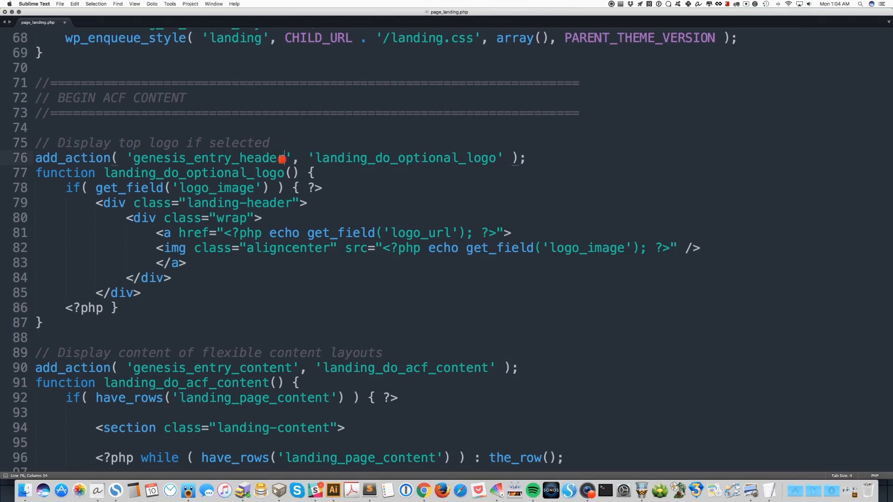
pyautogui.doubleClick(207, 158)
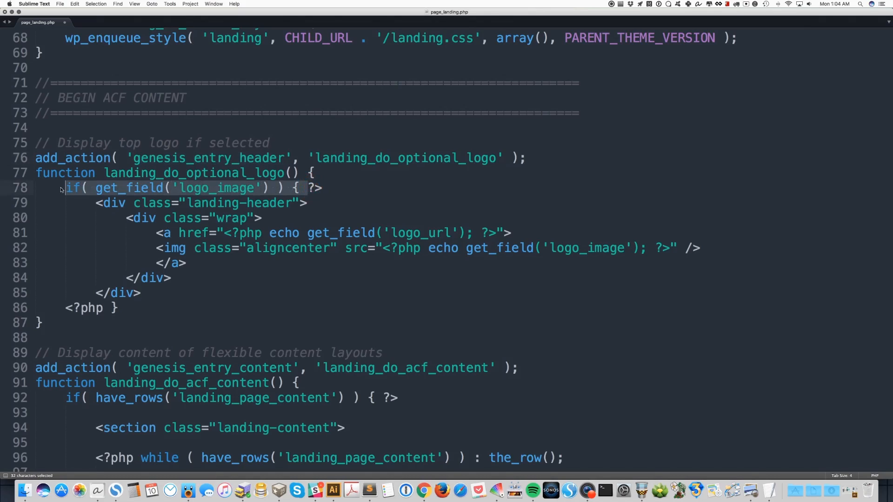
pyautogui.moveTo(331, 190)
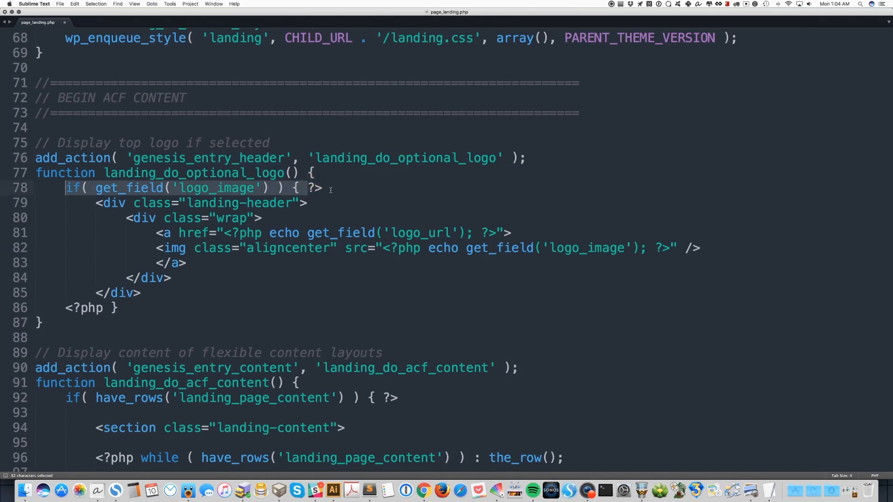
pyautogui.click(327, 188)
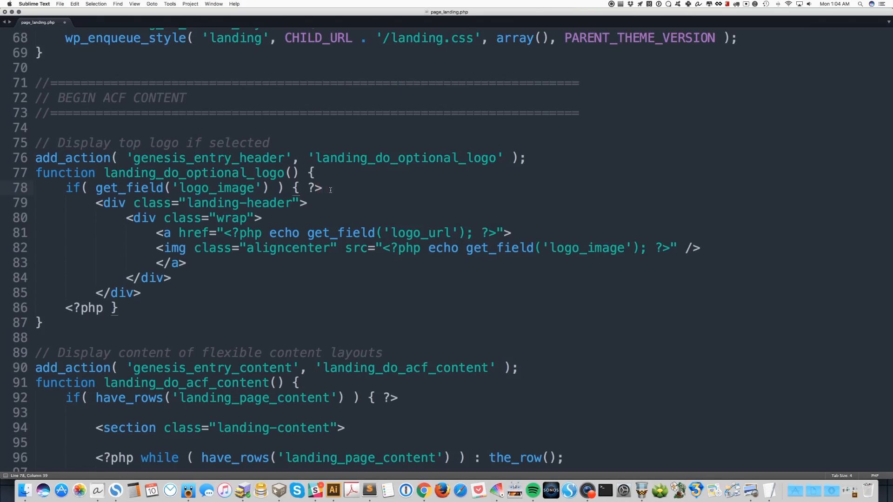
pyautogui.click(421, 491)
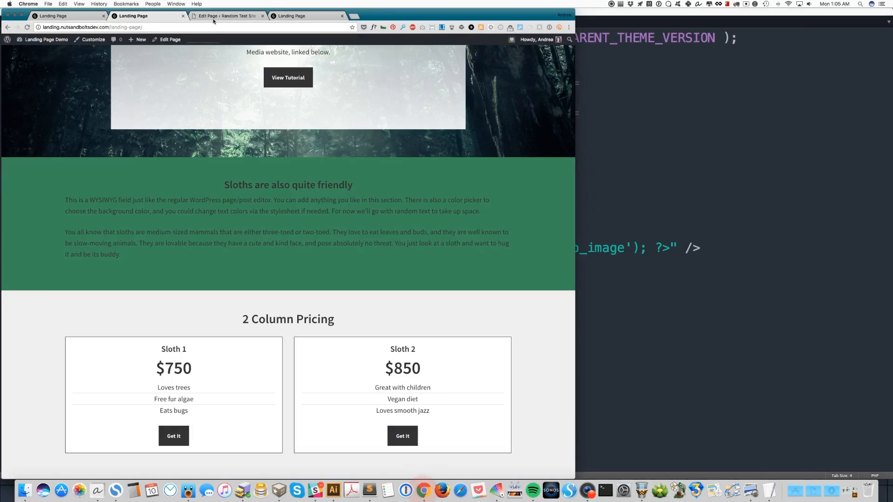
# - Show the WordPress Edit Page screen with the Logo Image and Logo URL fields
pyautogui.click(226, 16)
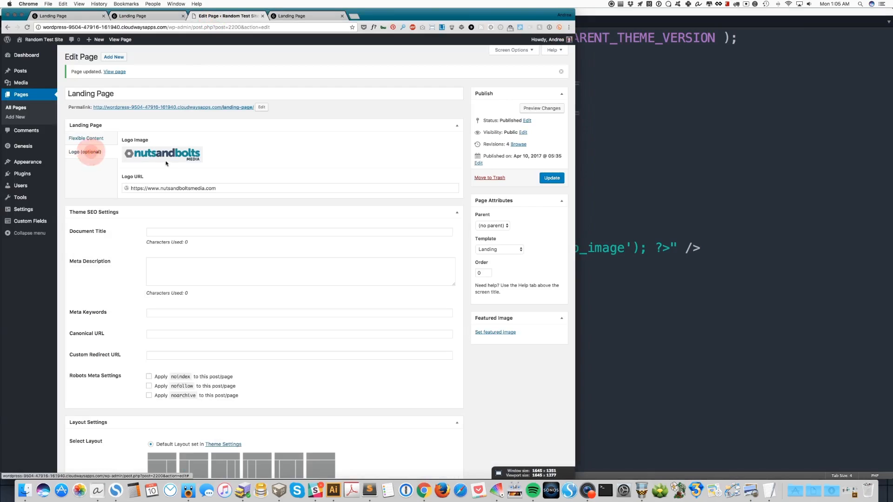
pyautogui.moveTo(162, 153)
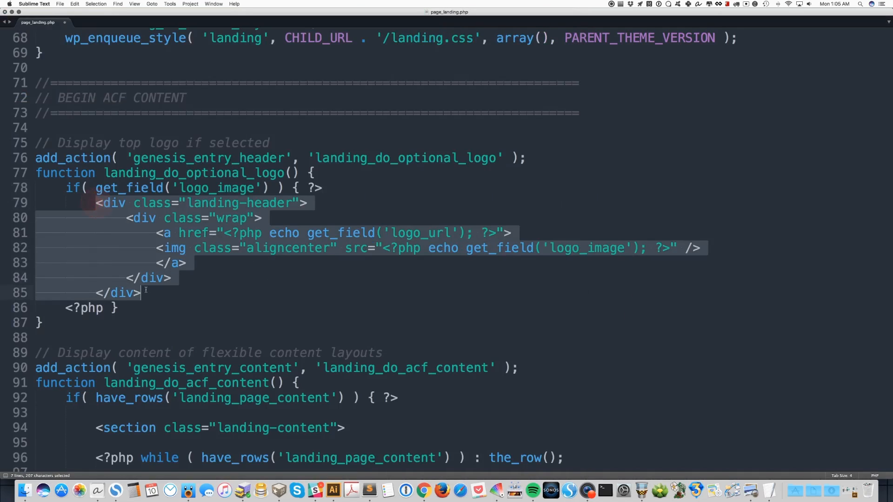
pyautogui.moveTo(173, 302)
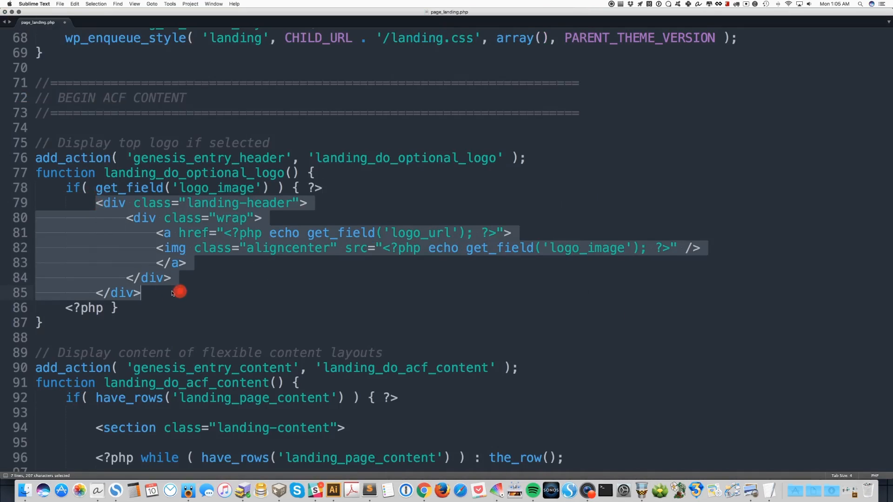
pyautogui.click(160, 293)
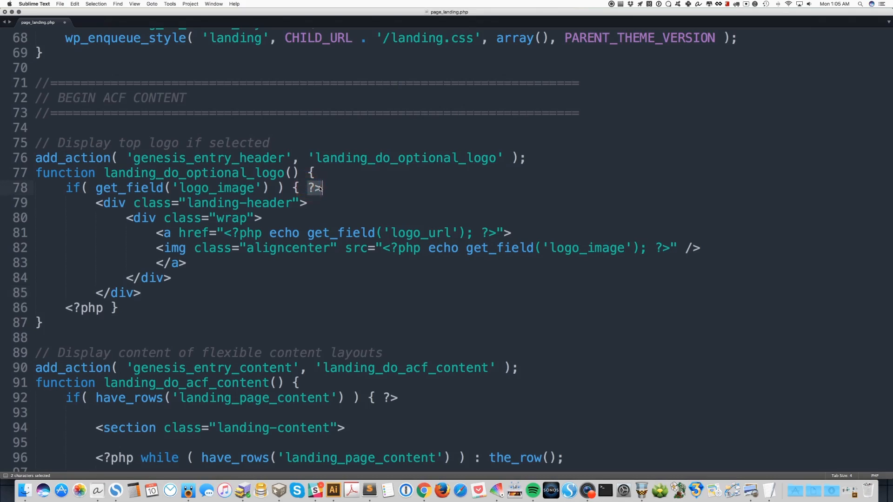
pyautogui.click(325, 188)
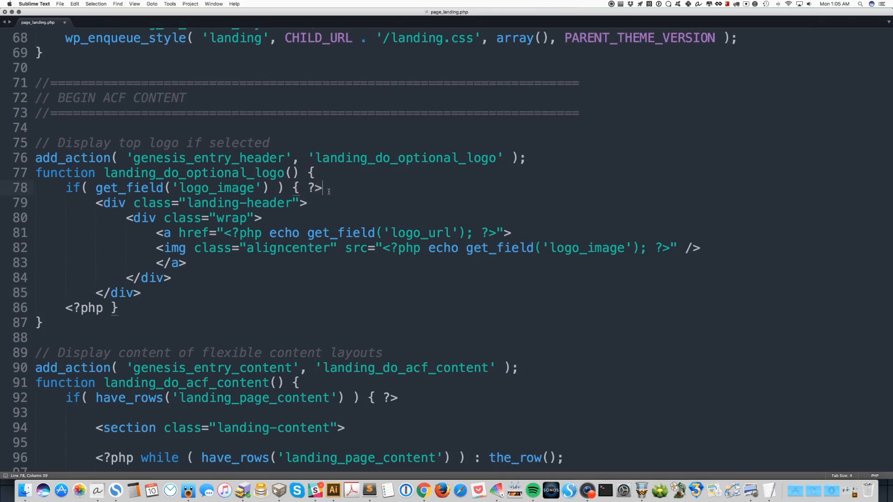
pyautogui.click(119, 308)
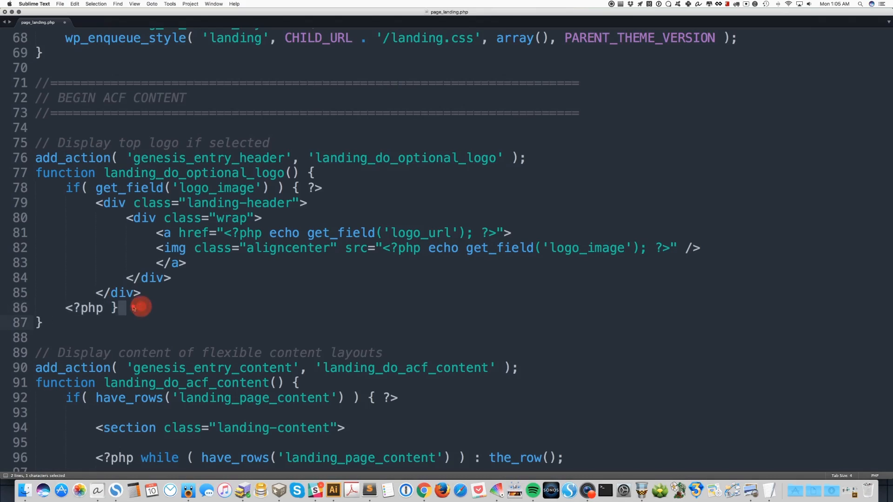
pyautogui.click(125, 308)
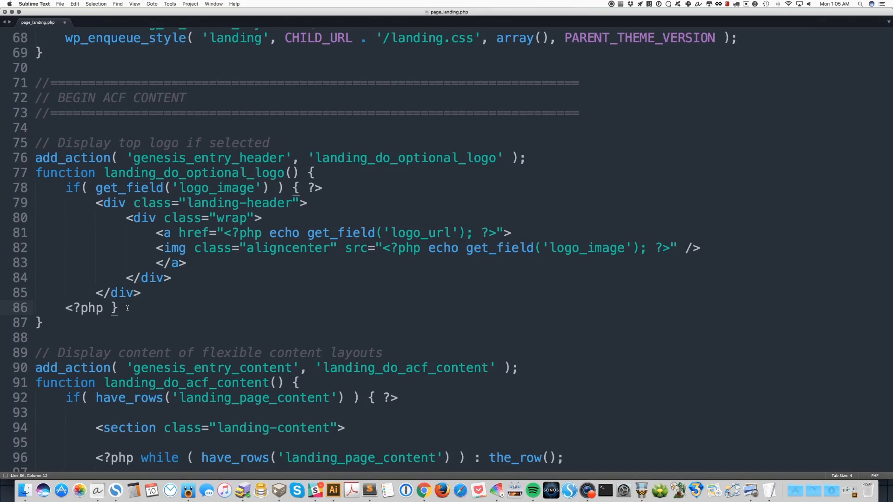
pyautogui.moveTo(131, 304)
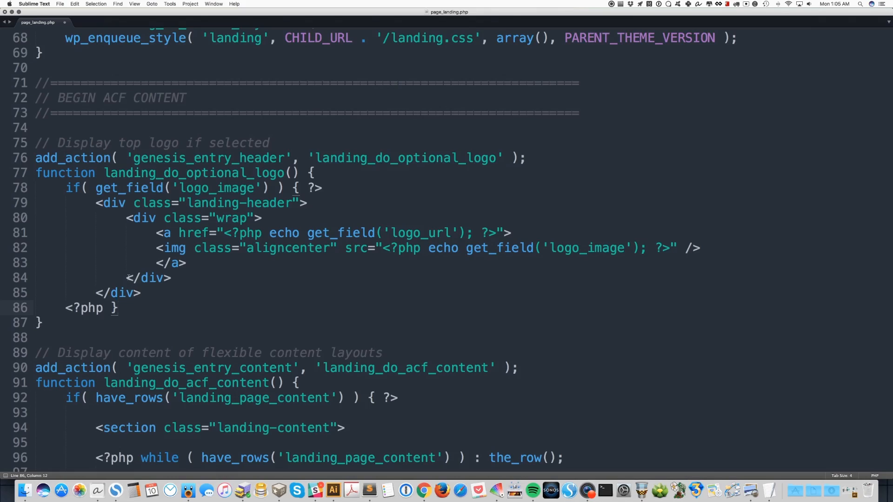
pyautogui.moveTo(493, 232)
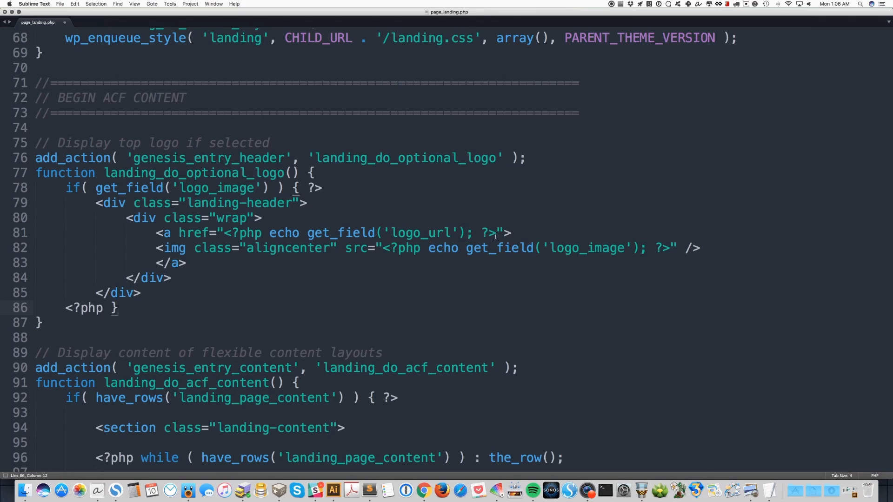
pyautogui.doubleClick(488, 232)
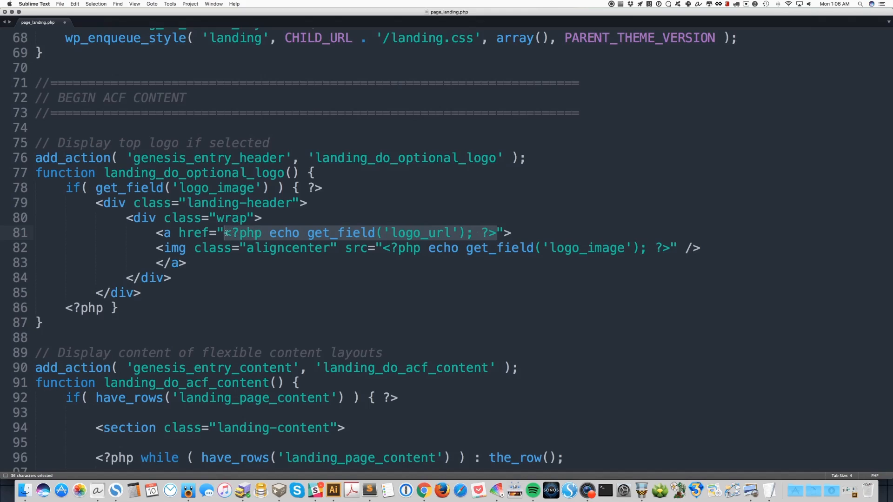
pyautogui.moveTo(187, 248)
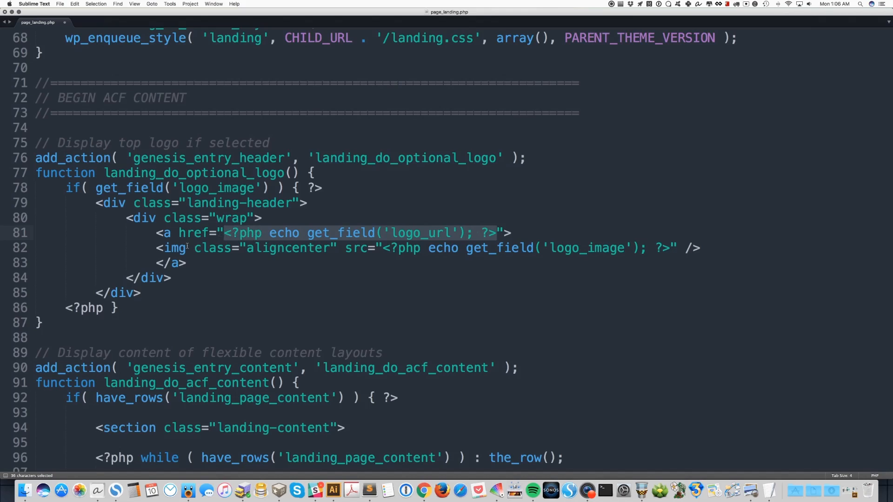
pyautogui.moveTo(415, 233)
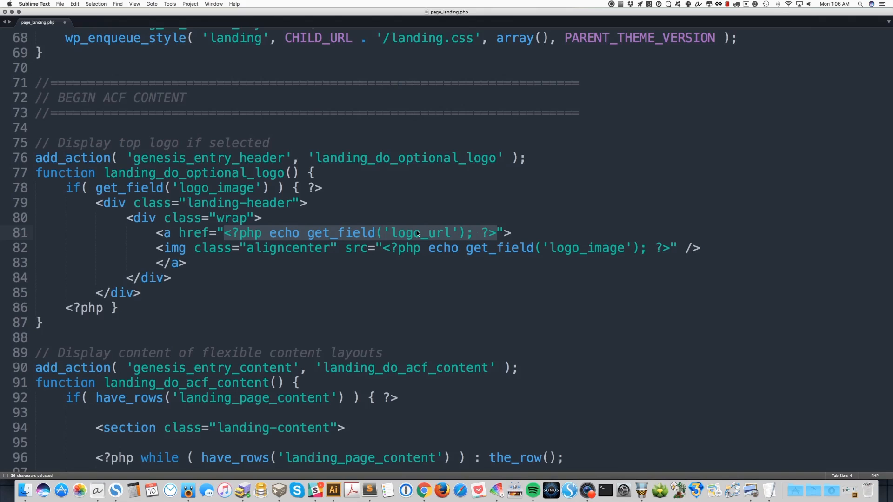
pyautogui.moveTo(317, 291)
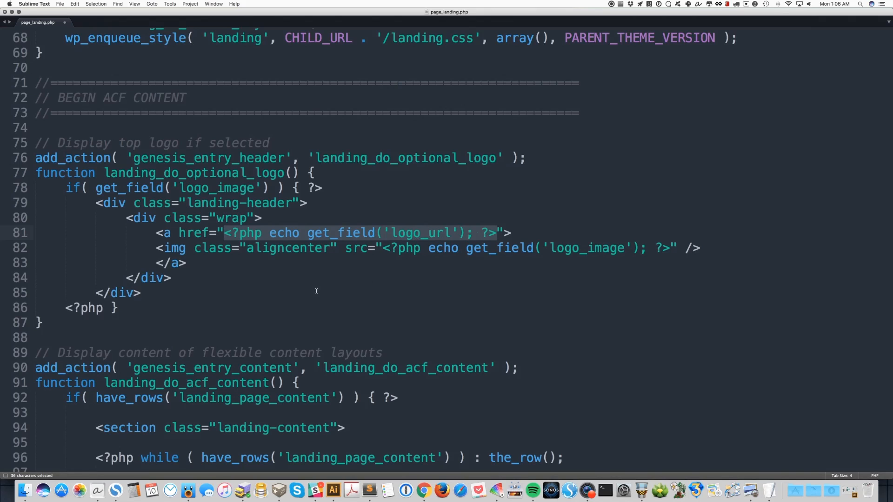
pyautogui.scroll(-3)
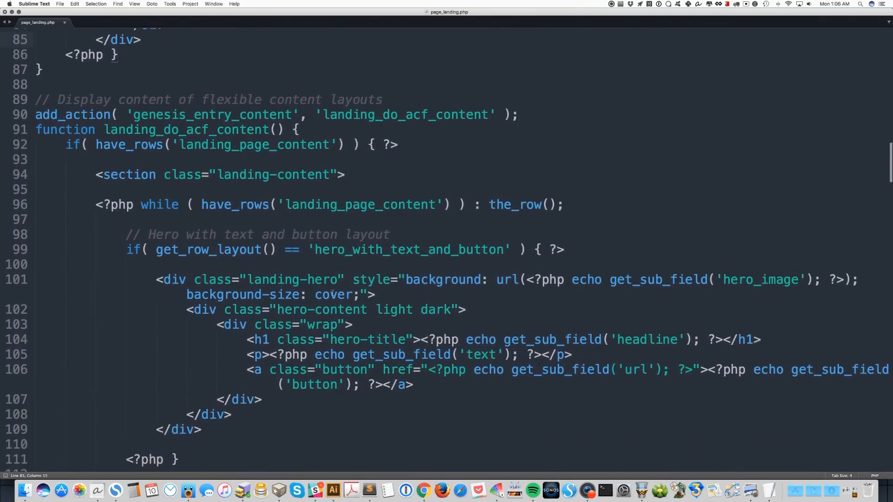
pyautogui.scroll(-3)
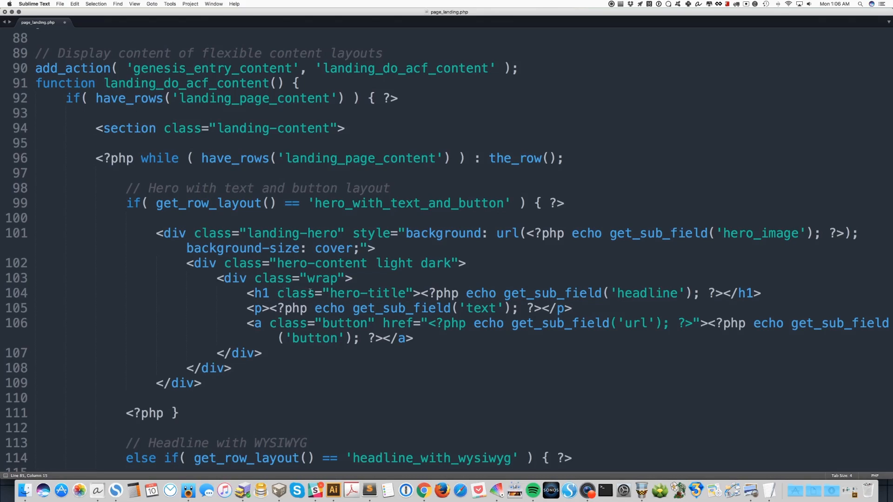
pyautogui.moveTo(584, 202)
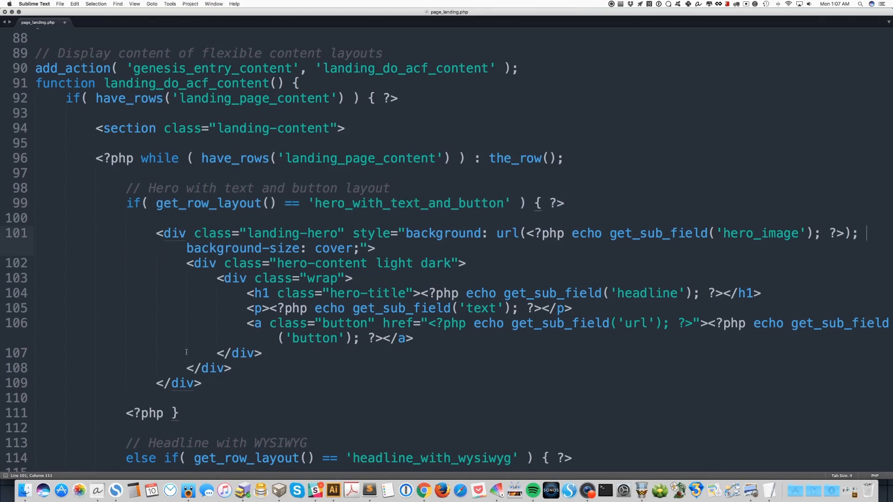
pyautogui.moveTo(403, 252)
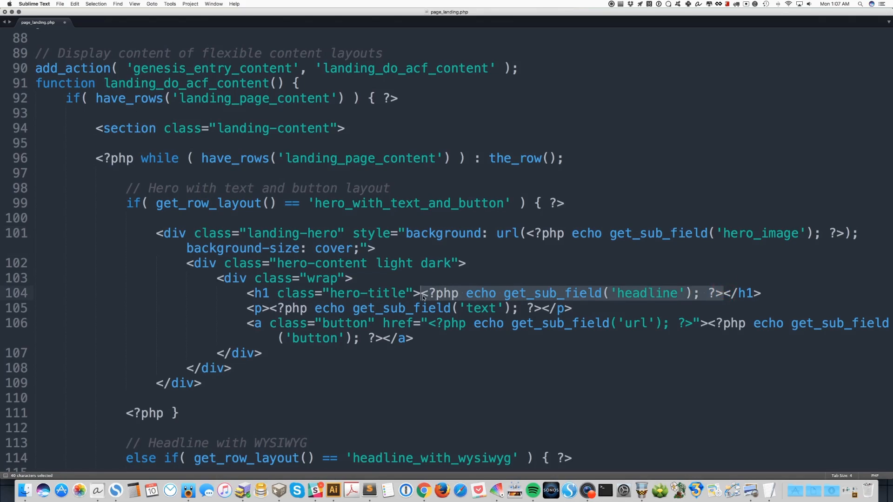
pyautogui.scroll(-3)
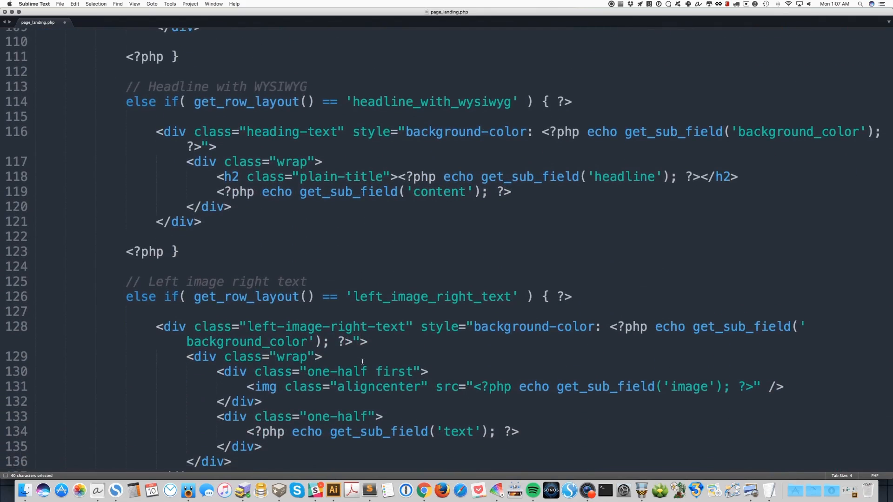
pyautogui.scroll(-3)
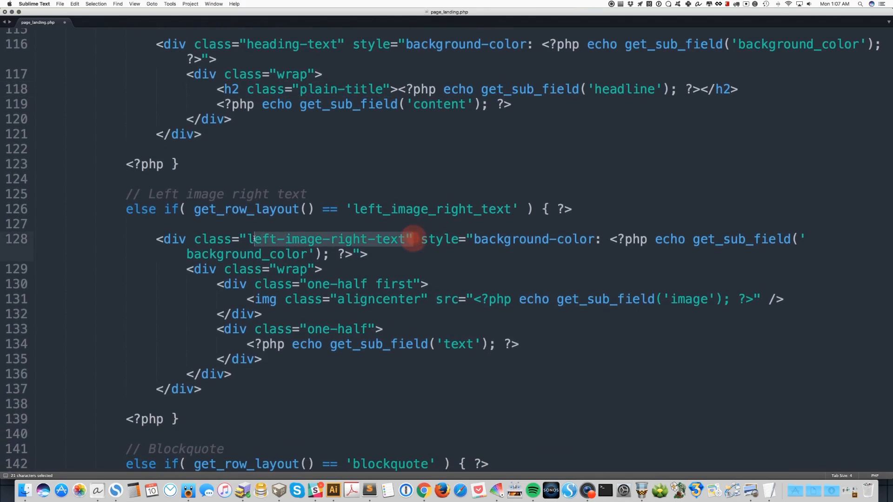
pyautogui.click(377, 284)
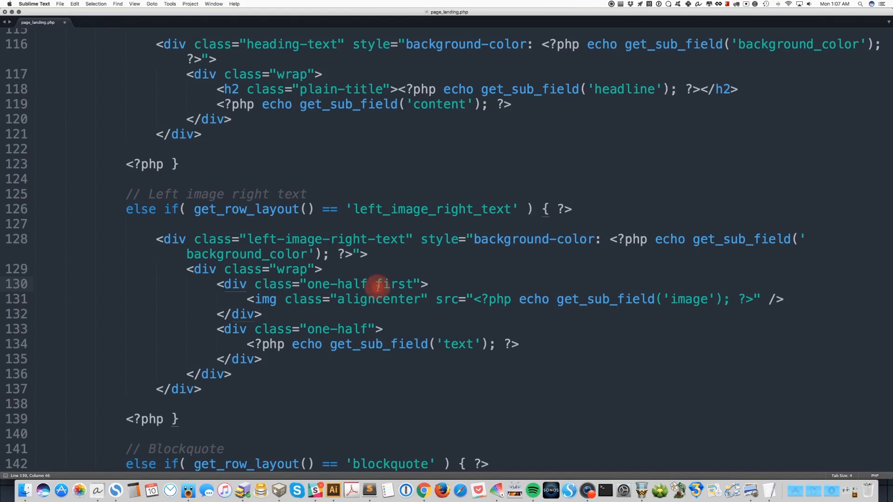
pyautogui.moveTo(377, 288)
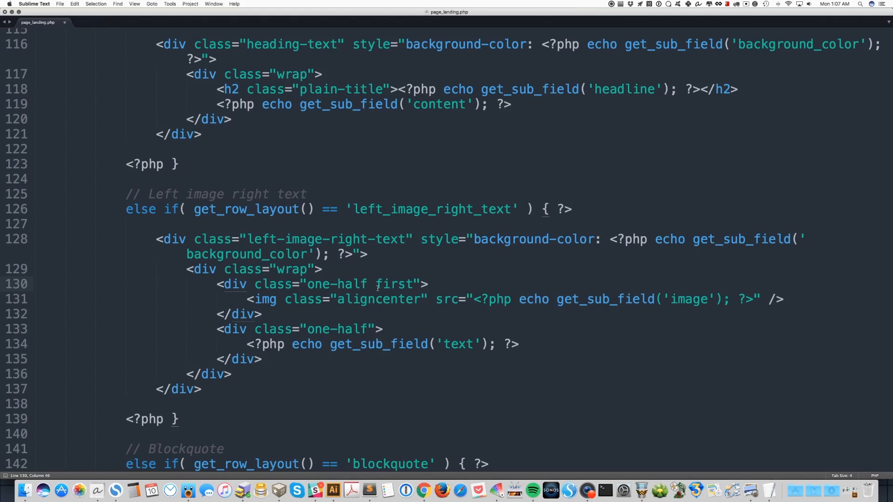
pyautogui.scroll(-3)
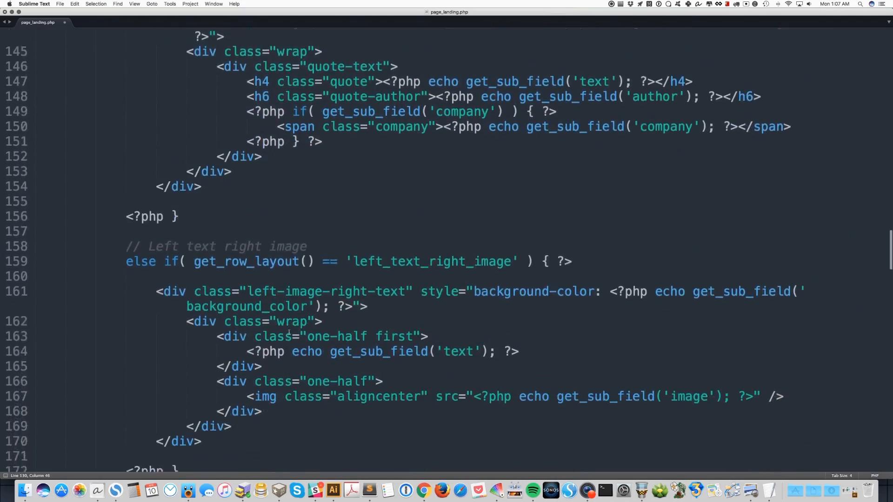
pyautogui.scroll(-3)
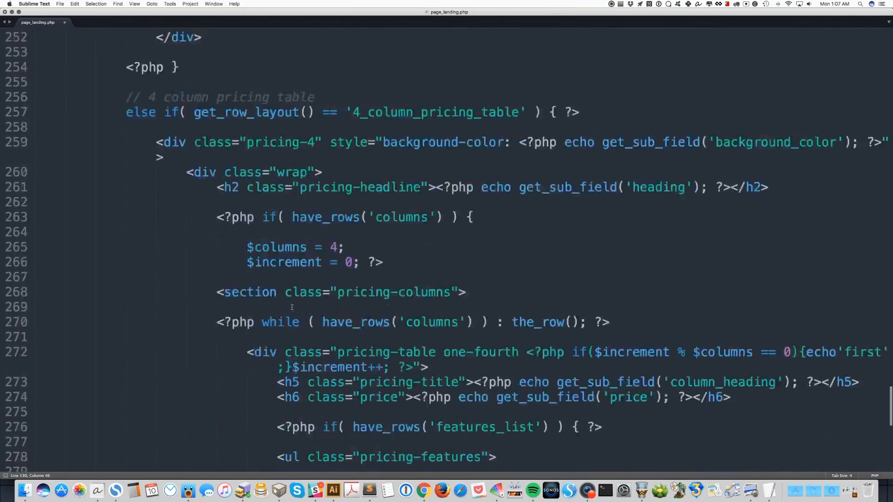
pyautogui.scroll(-3)
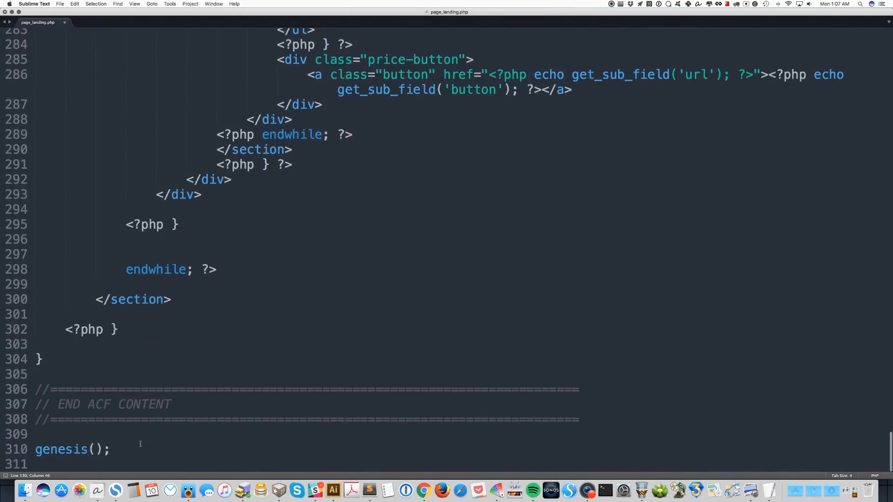
pyautogui.doubleClick(62, 449)
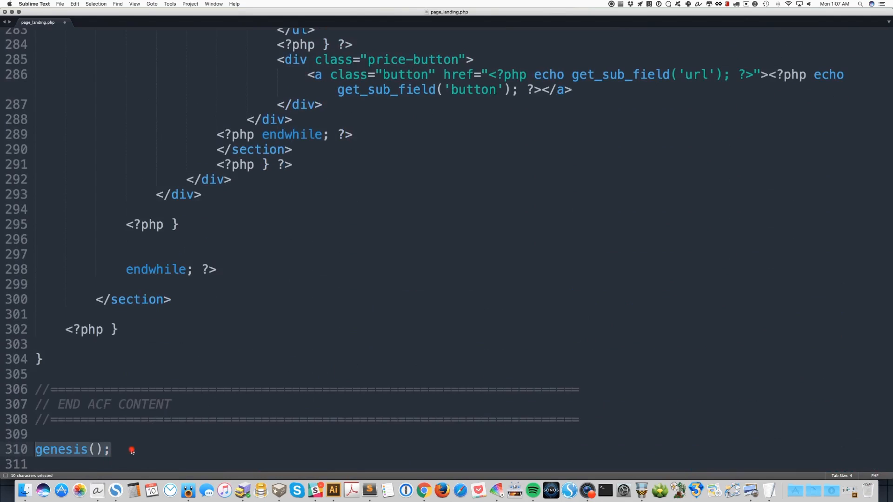
pyautogui.click(111, 449)
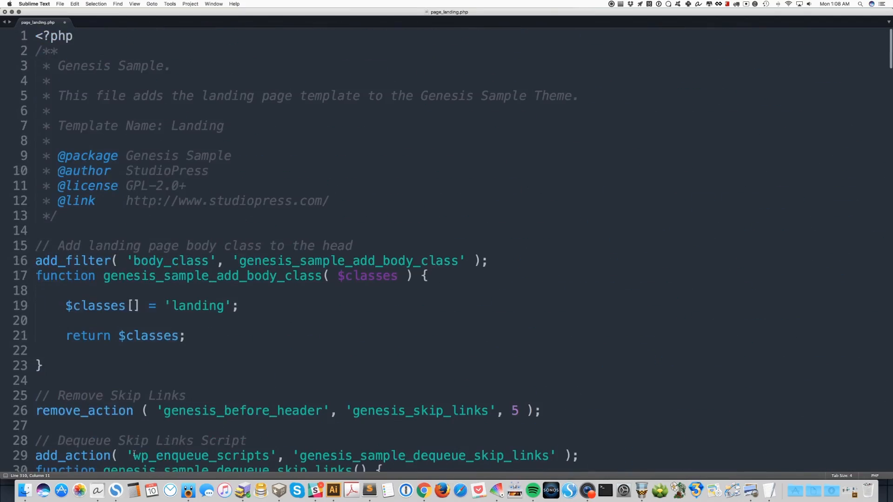
pyautogui.scroll(-3)
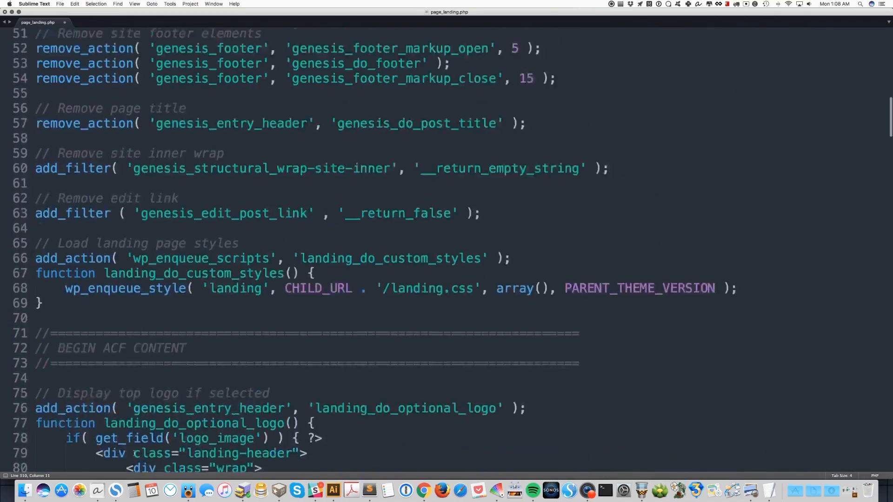
pyautogui.scroll(-3)
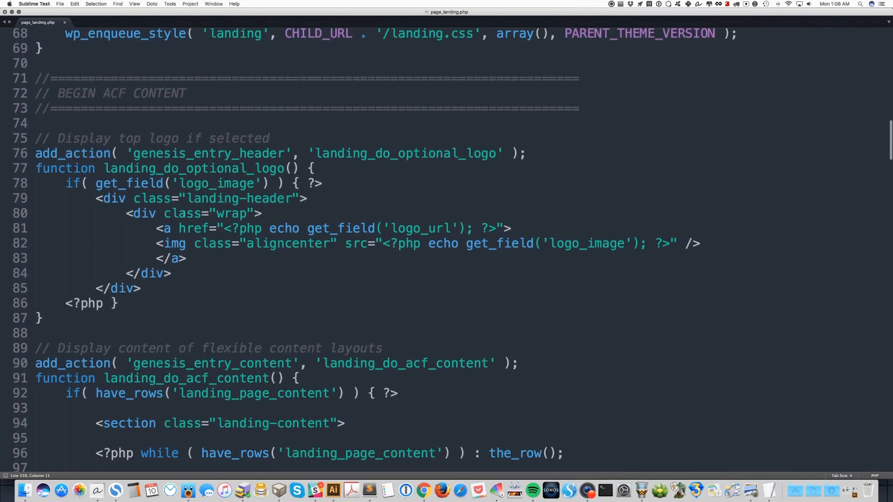
pyautogui.scroll(-3)
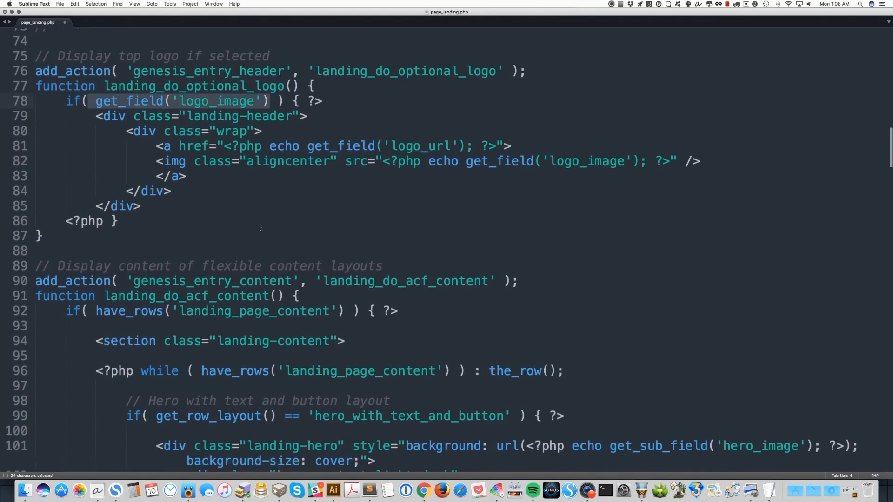
pyautogui.scroll(-3)
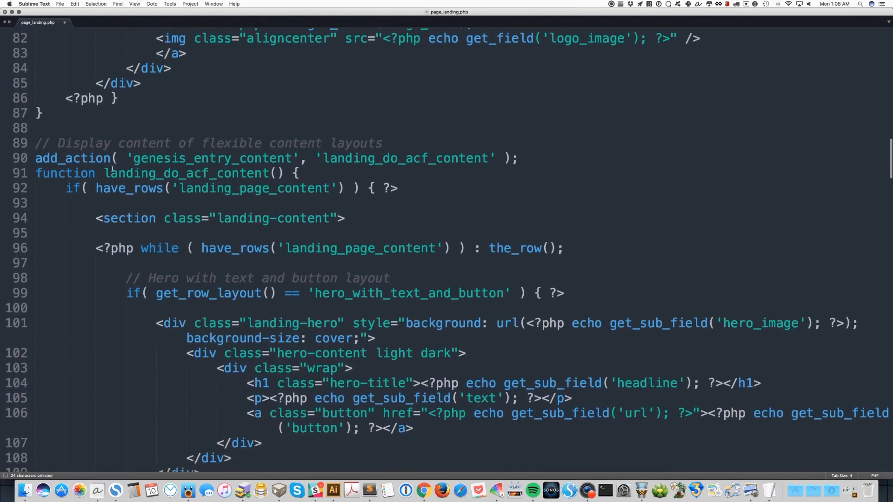
pyautogui.scroll(-3)
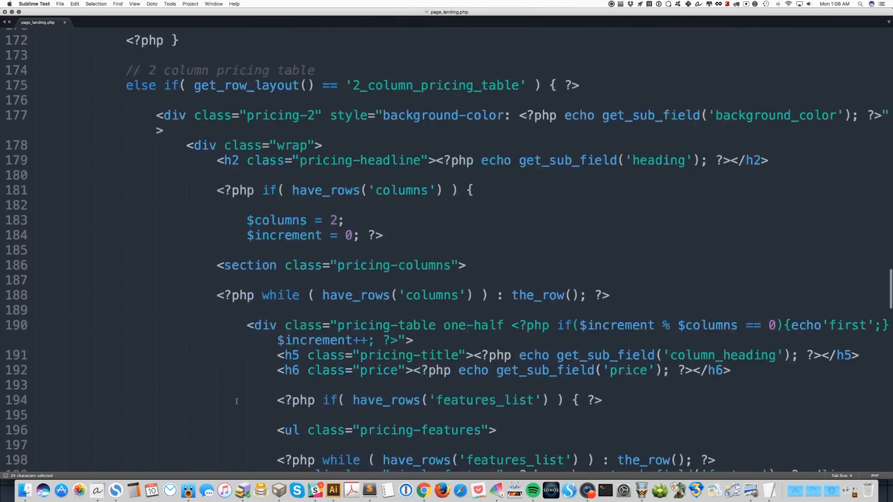
pyautogui.scroll(-3)
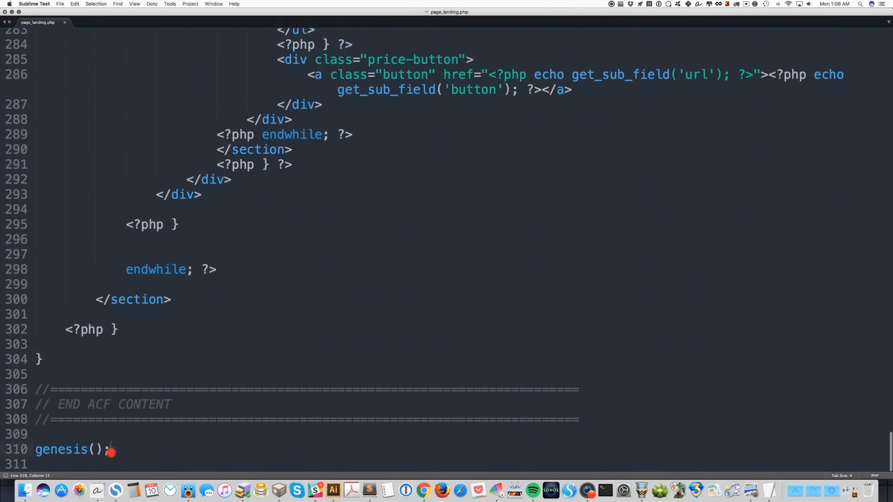